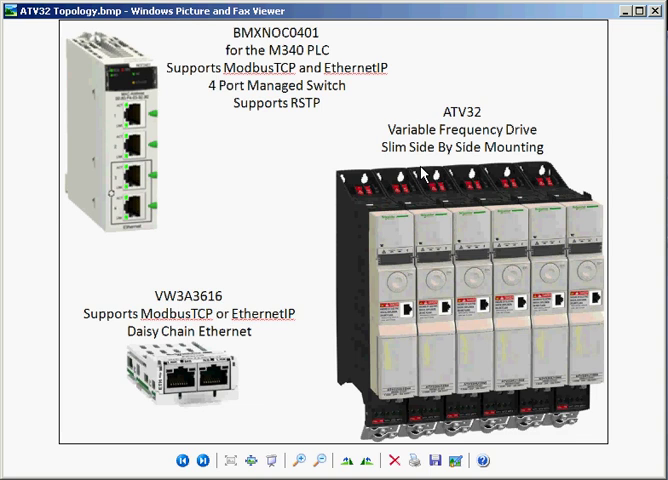
pyautogui.moveTo(422, 170)
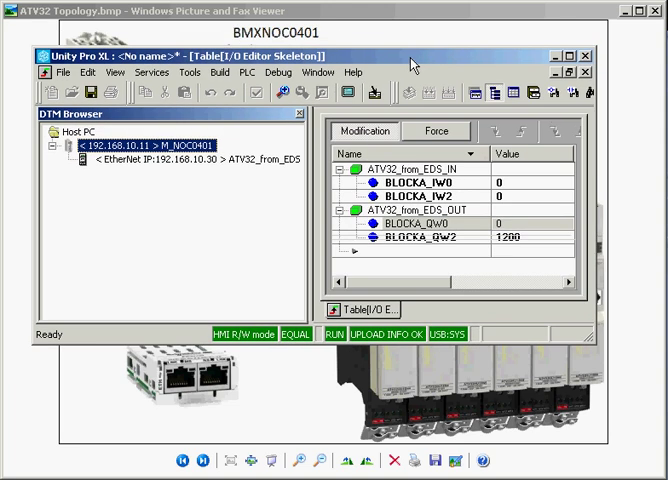
pyautogui.moveTo(522, 246)
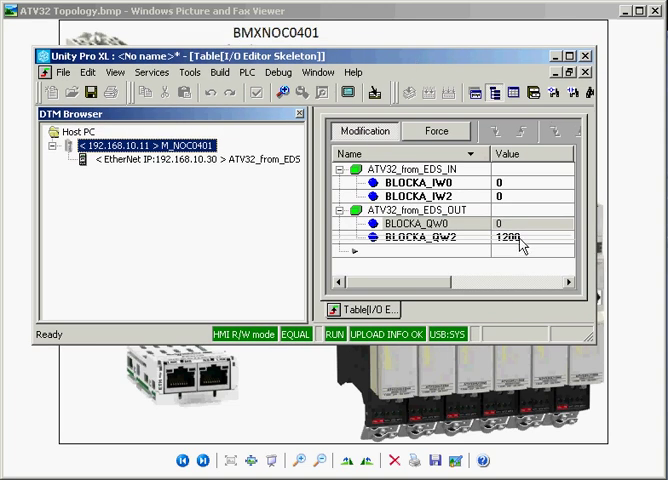
pyautogui.moveTo(151, 135)
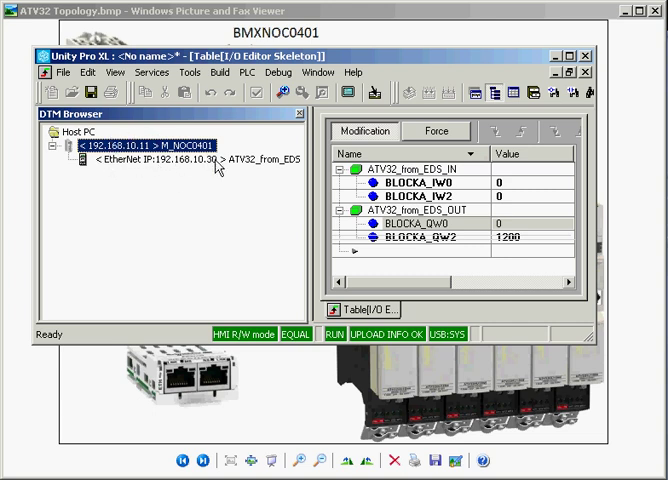
pyautogui.moveTo(118, 153)
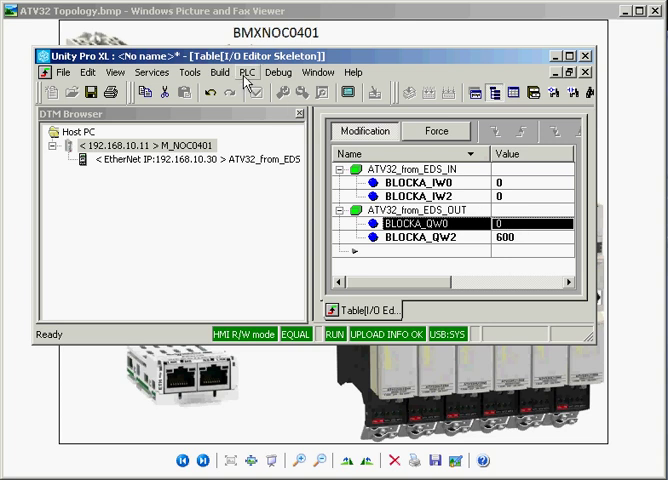
# Open Unity Pro XL's PLC menu to reach the connection commands.
pyautogui.click(255, 92)
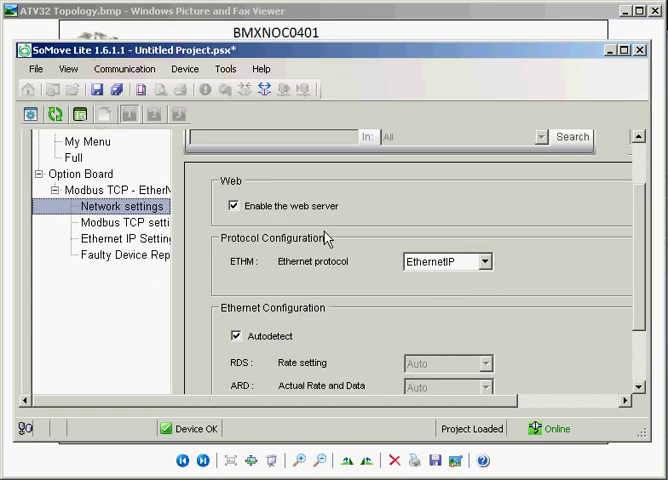
pyautogui.moveTo(326, 237)
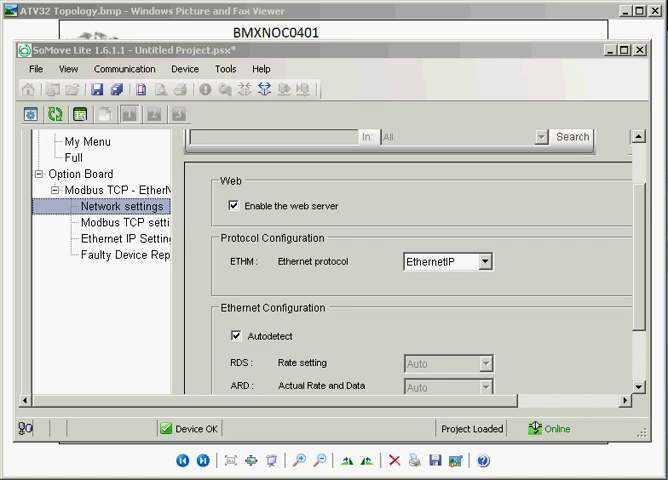
pyautogui.moveTo(413, 52)
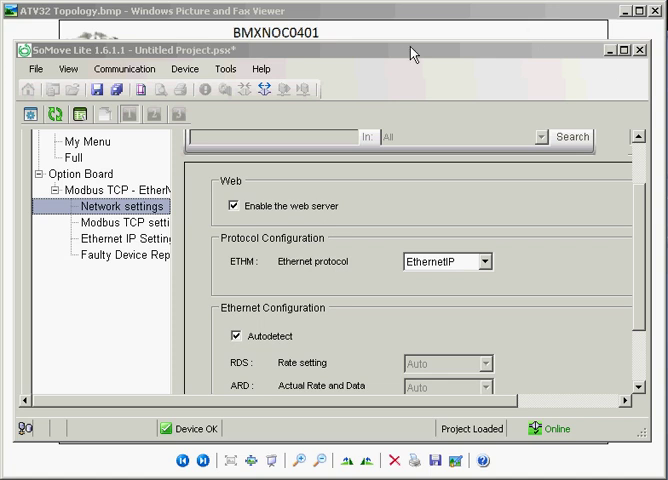
pyautogui.moveTo(595, 203)
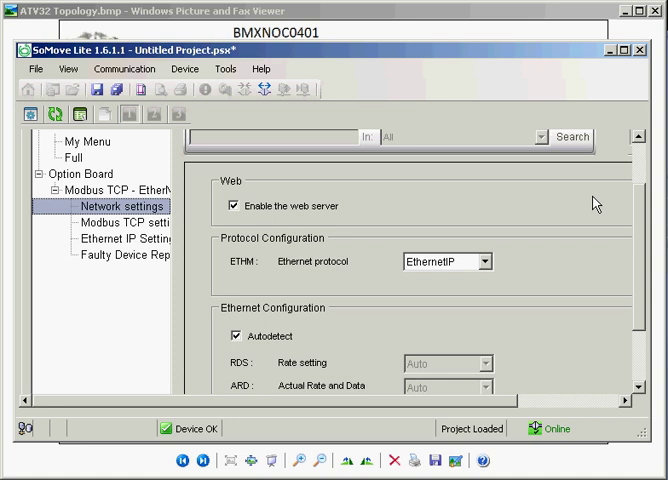
# Set the ETHM Ethernet protocol to ModbusTCP and show the Modbus TCP settings page.
pyautogui.click(485, 261)
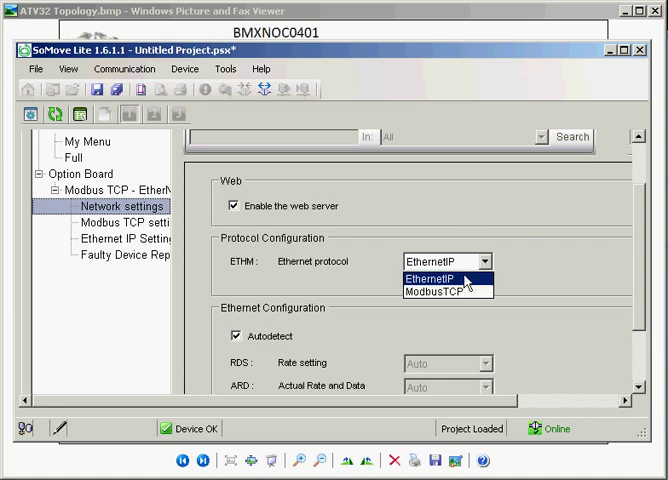
pyautogui.click(447, 291)
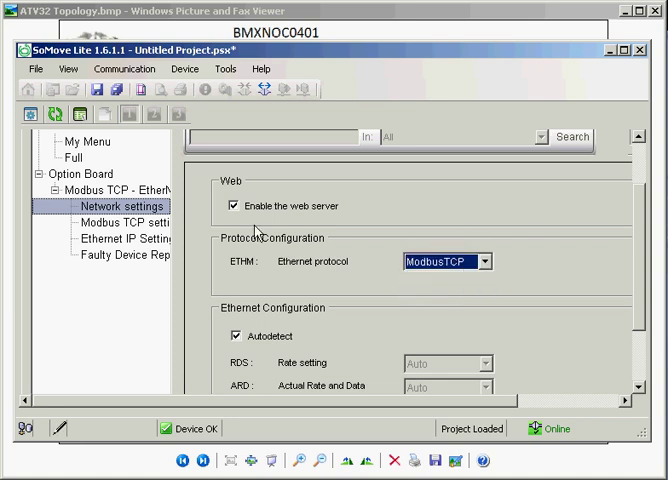
pyautogui.click(104, 224)
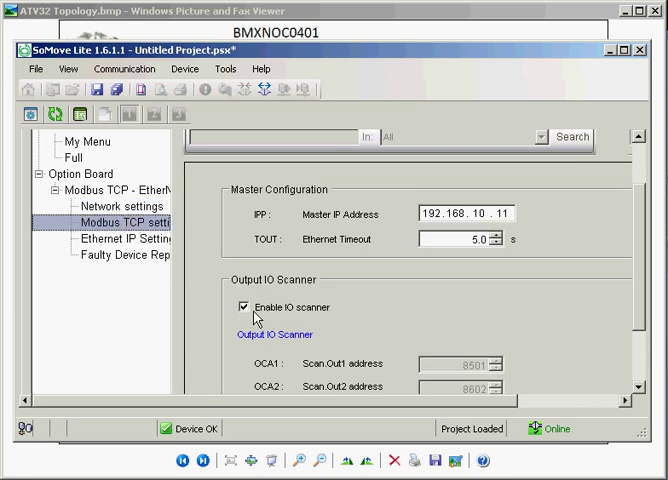
pyautogui.moveTo(184, 68)
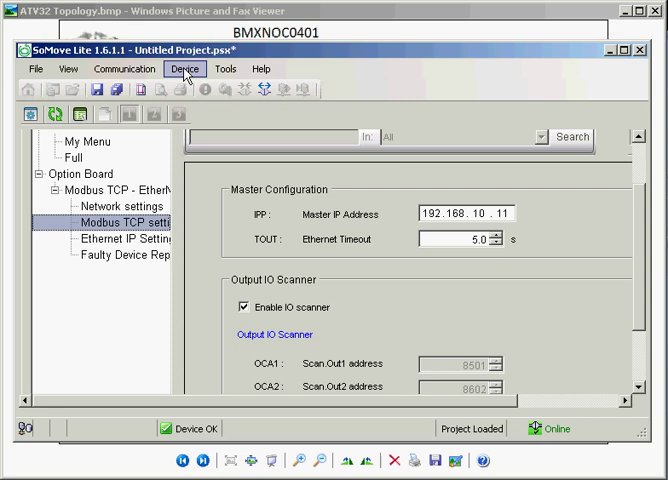
pyautogui.moveTo(264, 92)
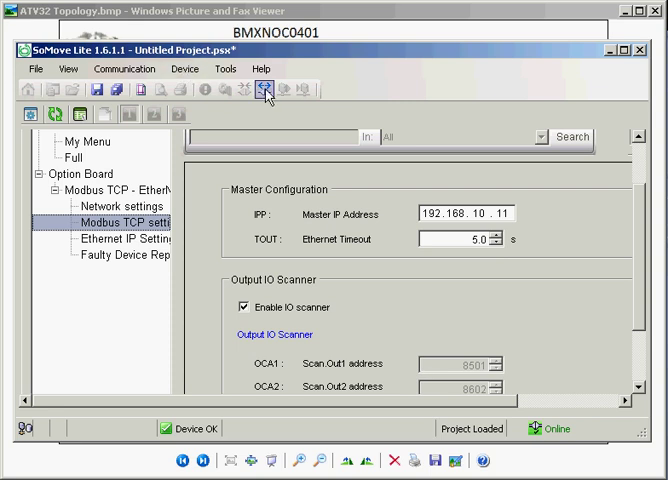
# Reconnect to the ATV32 drive to begin loading its parameters from the device.
pyautogui.click(263, 92)
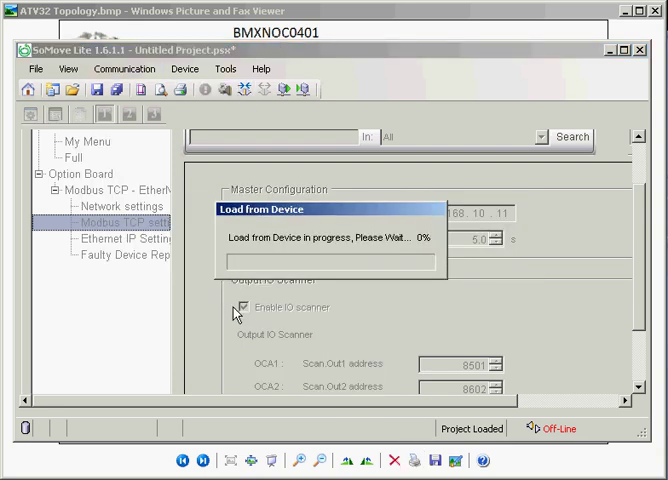
pyautogui.moveTo(199, 265)
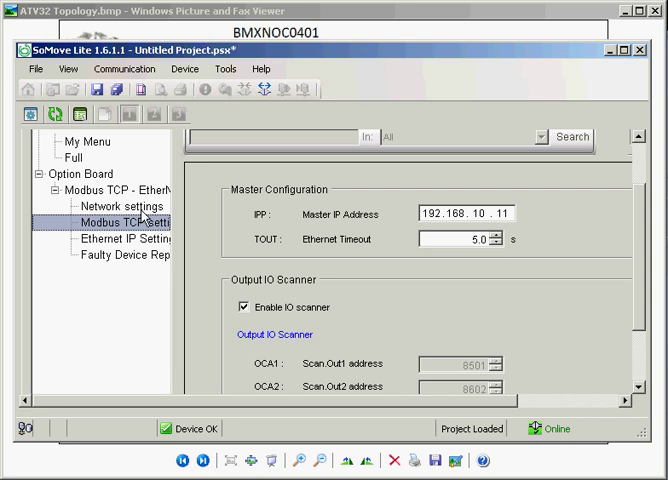
# Confirm Network settings still show ModbusTCP, then take SoMove Lite off-line.
pyautogui.click(127, 206)
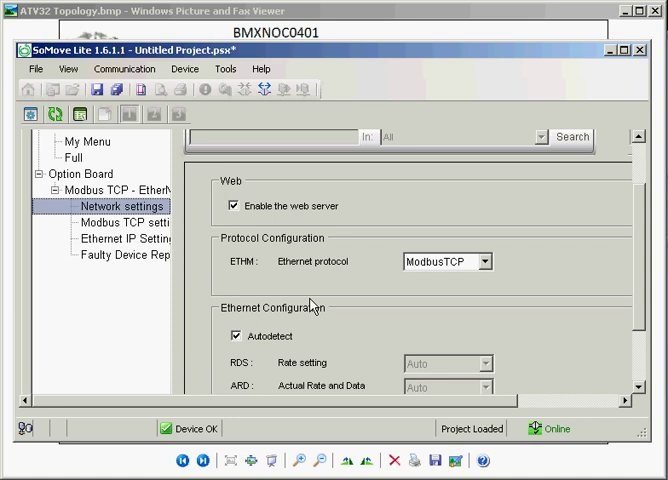
pyautogui.moveTo(283, 315)
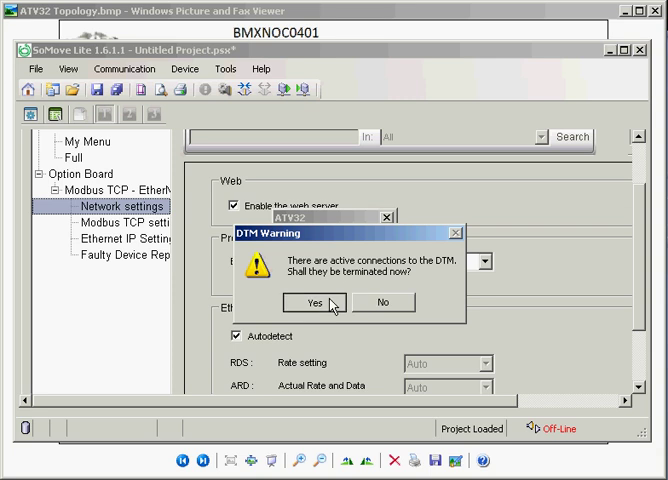
pyautogui.click(316, 302)
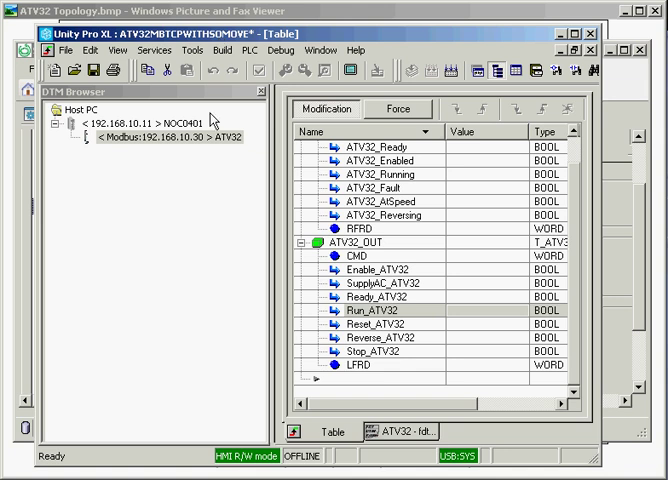
pyautogui.moveTo(163, 167)
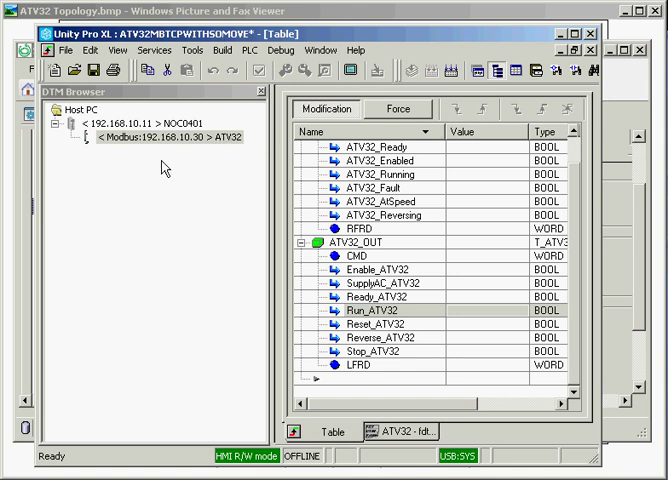
# Connect to the PLC and transfer the project with PLC Run after Transfer ticked.
pyautogui.click(229, 50)
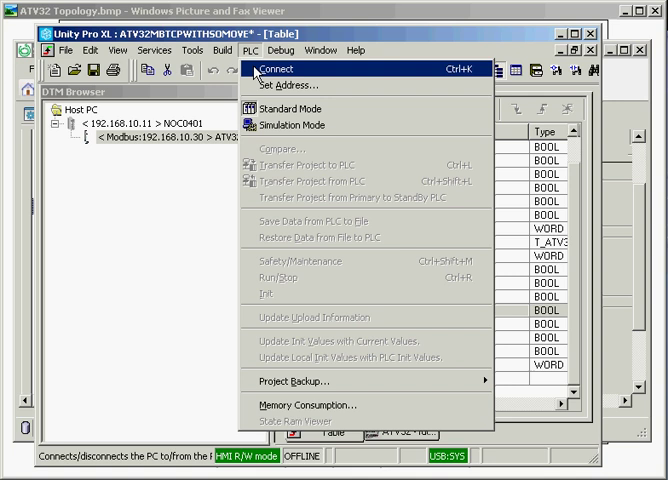
pyautogui.click(271, 69)
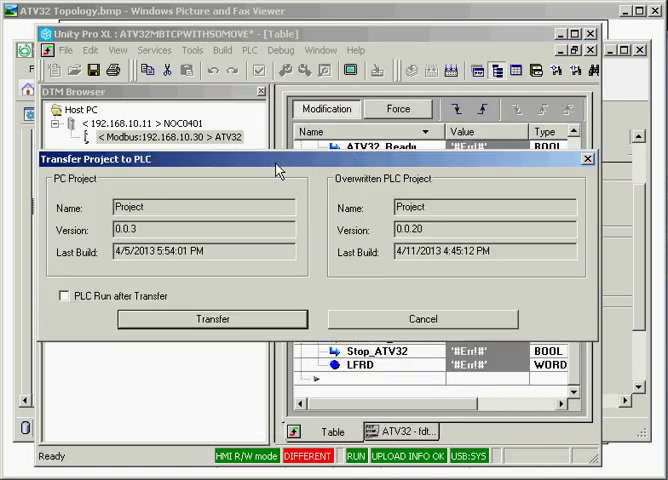
pyautogui.click(60, 296)
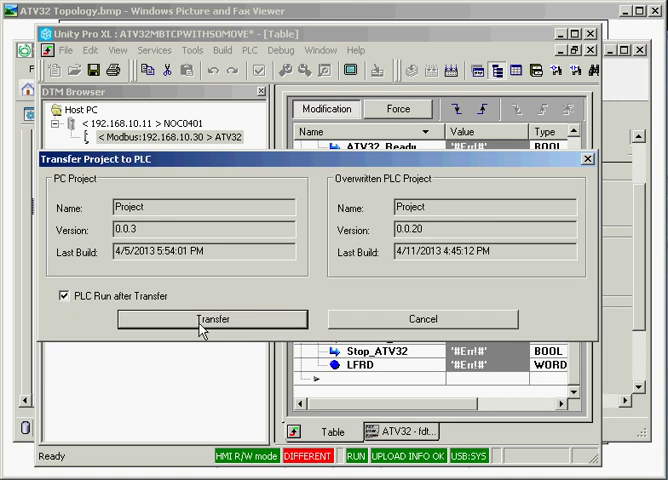
pyautogui.click(206, 319)
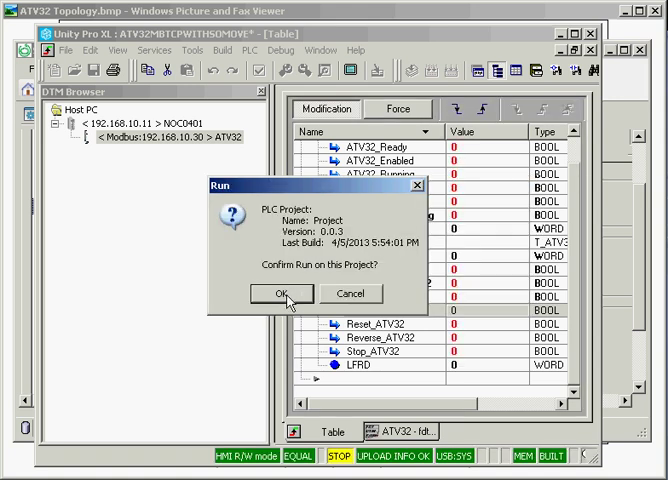
# Start the PLC, enter 900 on Run_ATV32, and begin editing LFRD's speed reference.
pyautogui.click(283, 293)
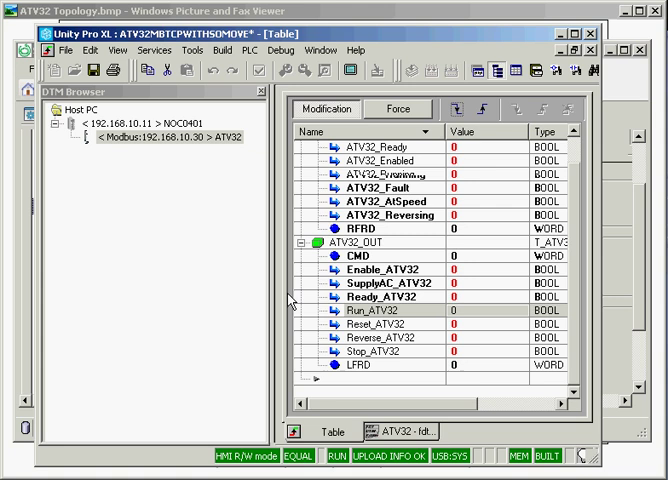
pyautogui.click(385, 323)
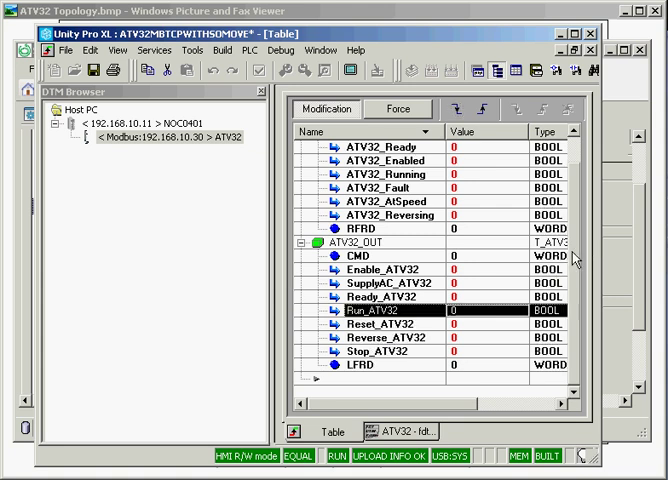
pyautogui.scroll(3)
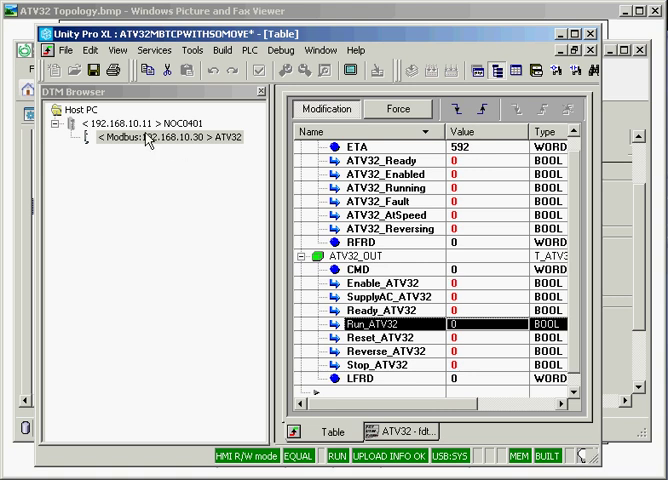
pyautogui.moveTo(210, 151)
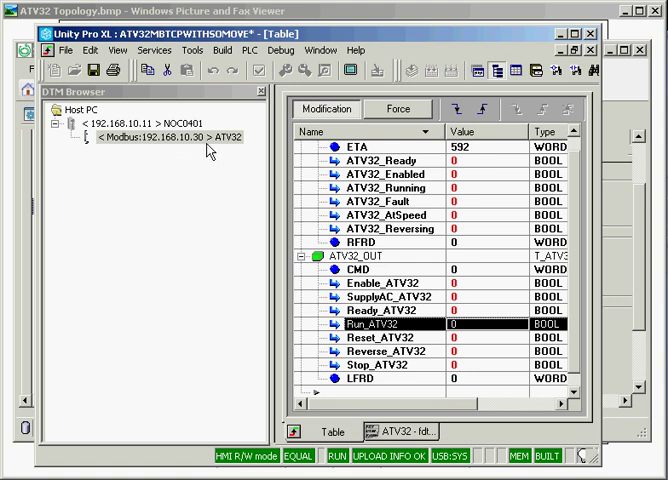
pyautogui.moveTo(476, 389)
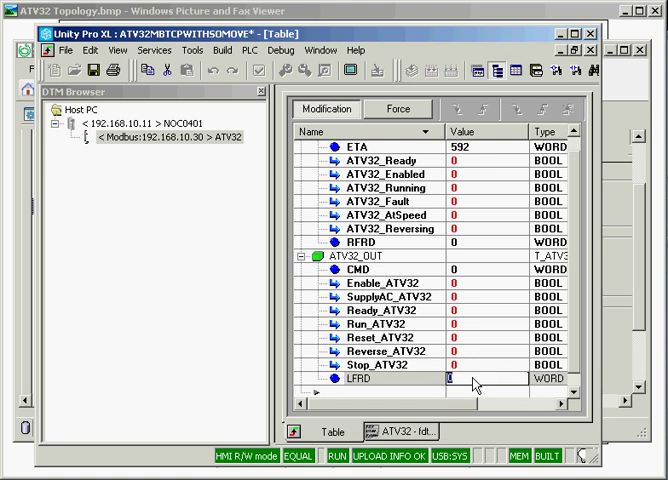
pyautogui.write('900')
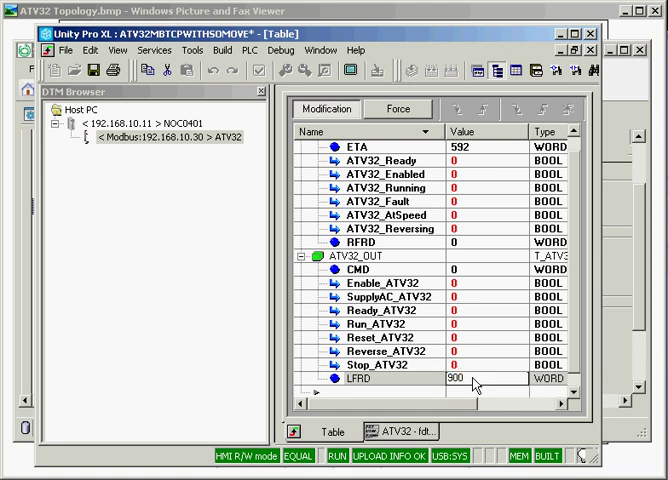
pyautogui.moveTo(470, 305)
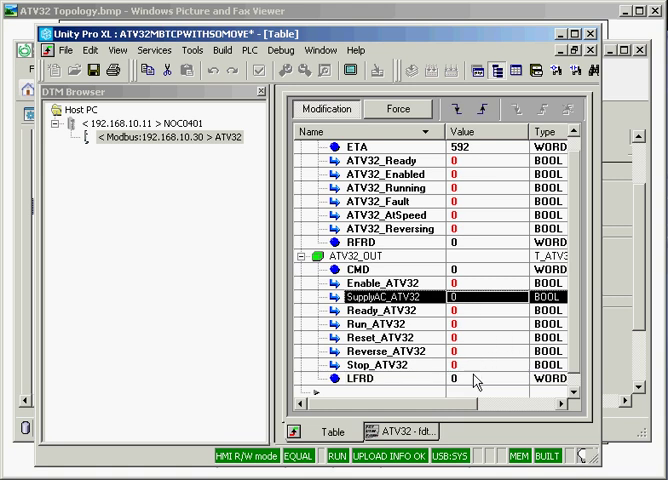
pyautogui.click(465, 380)
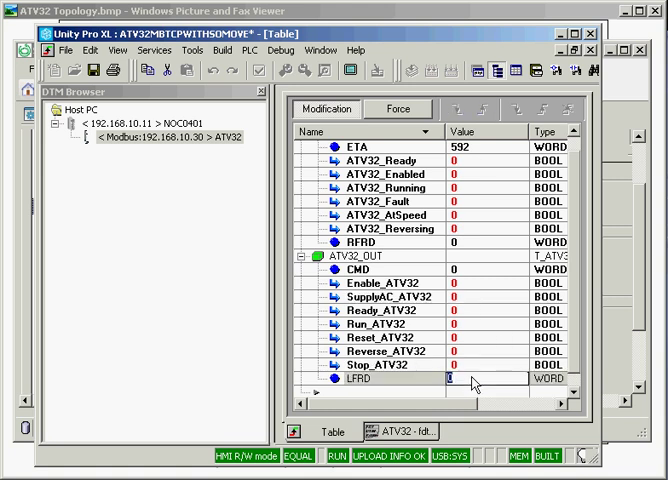